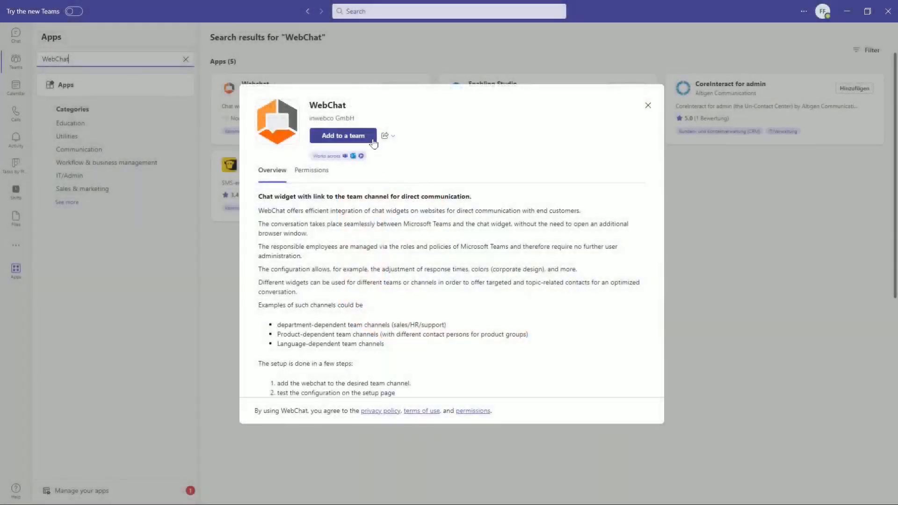
Add WebChat to the Company team's Produkt A channel and set up the bot there.
click(342, 136)
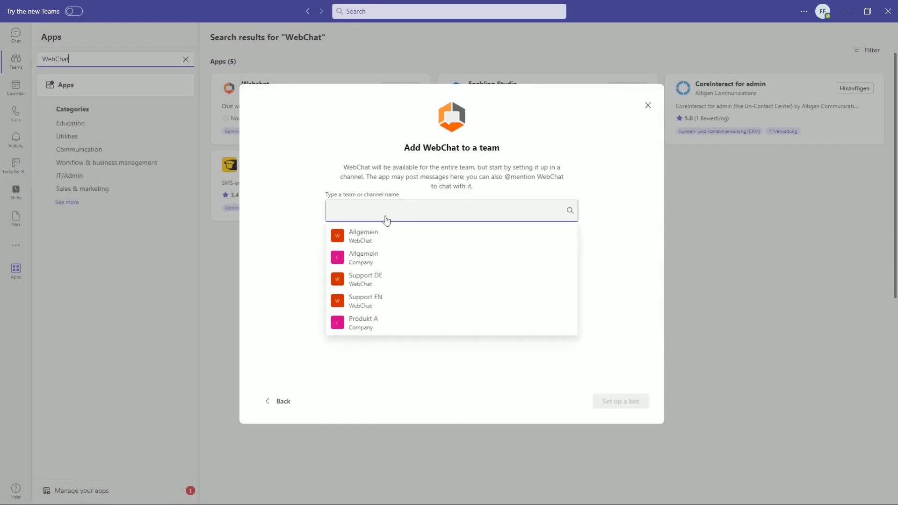
mouse_move(394, 324)
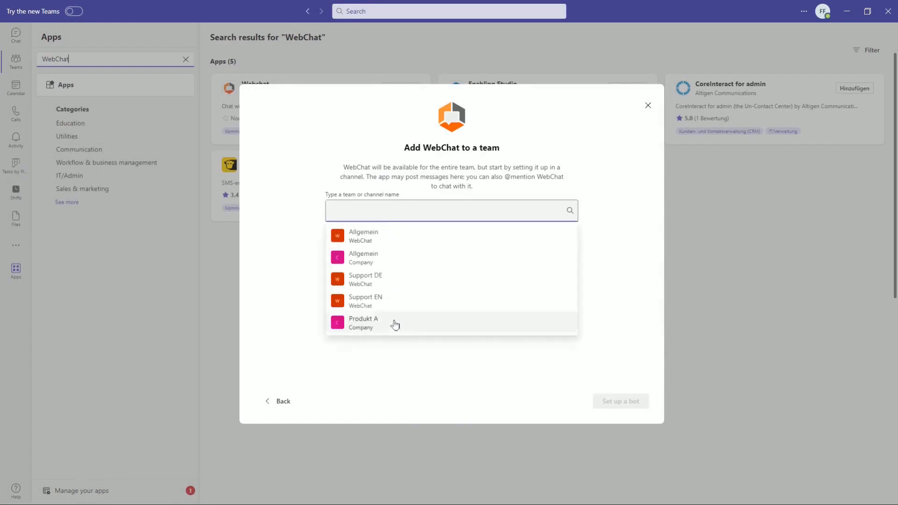
click(364, 323)
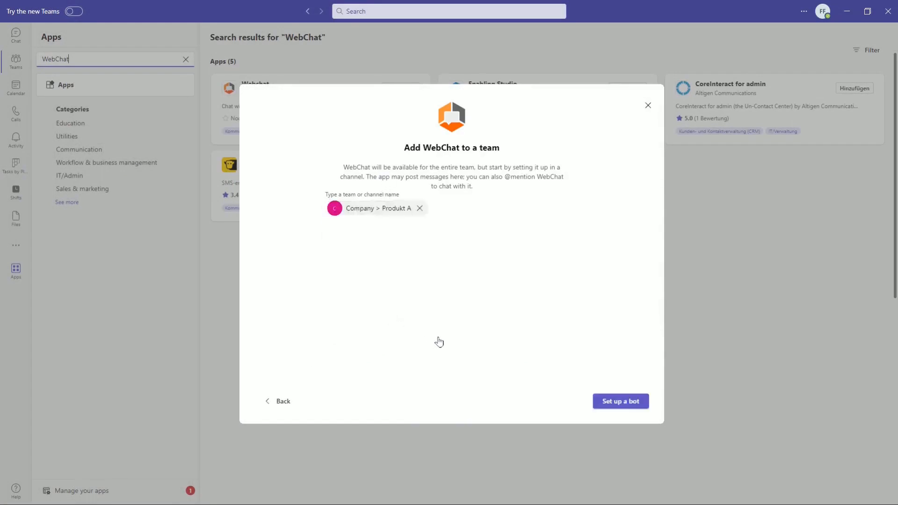
click(620, 402)
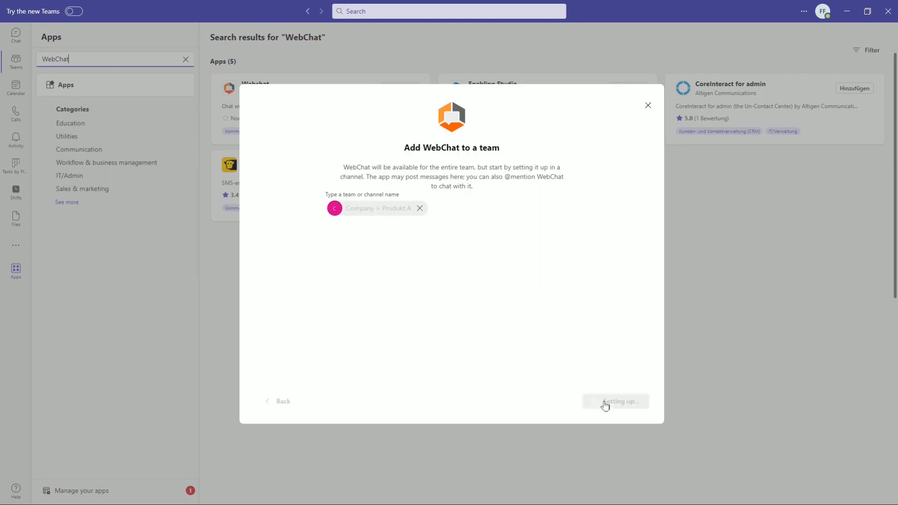
click(616, 402)
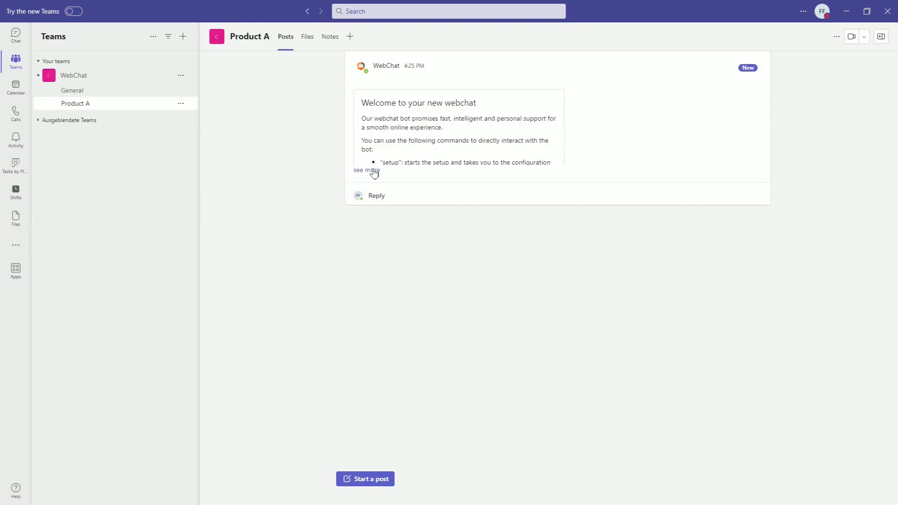
Expand the welcome post and go to the channel's setup page in the portal.
click(366, 170)
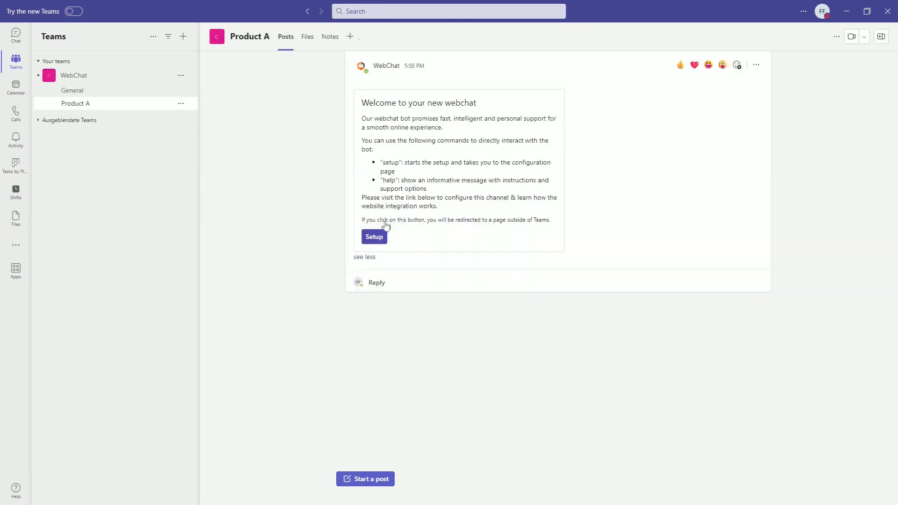
click(373, 237)
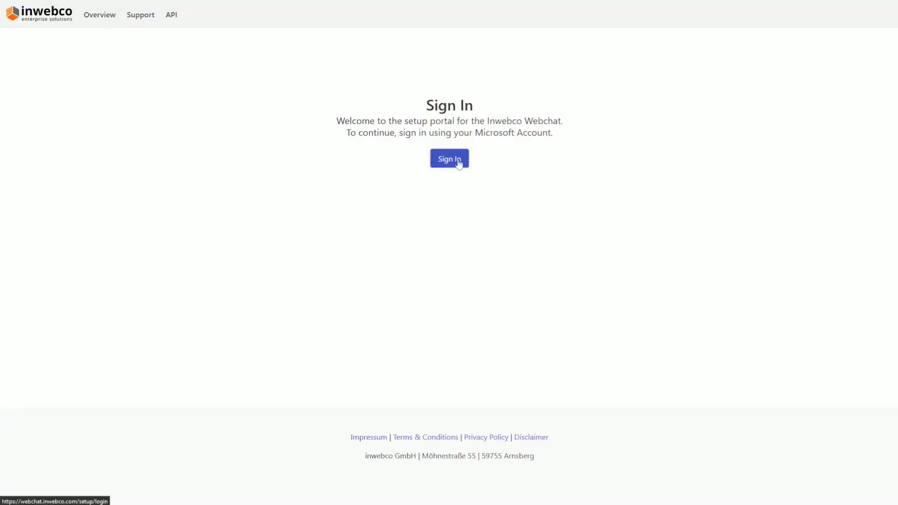
Sign in, activate the Product A channel and bring up the chat widget for testing.
click(449, 159)
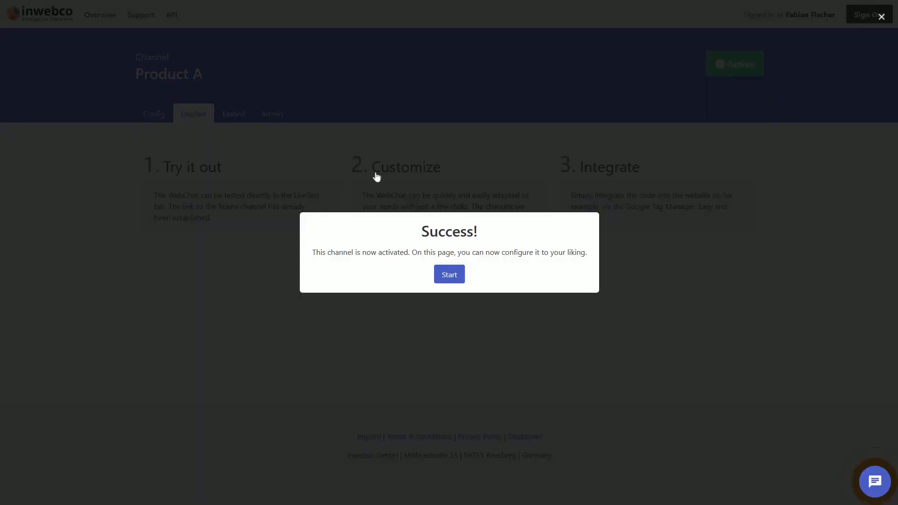
click(450, 274)
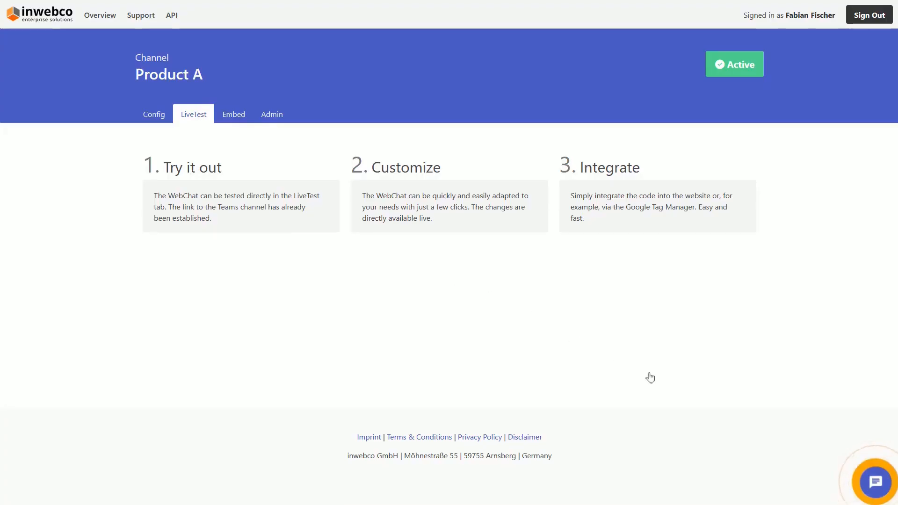
click(876, 480)
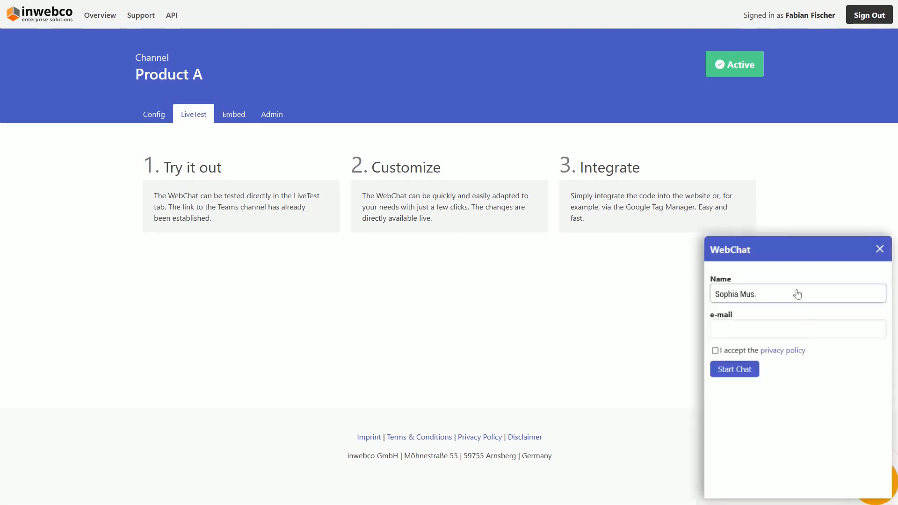
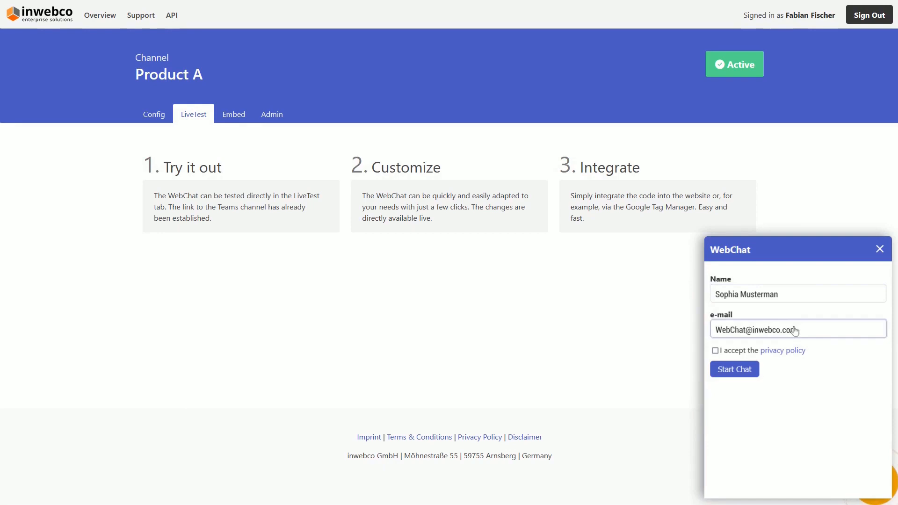
click(734, 368)
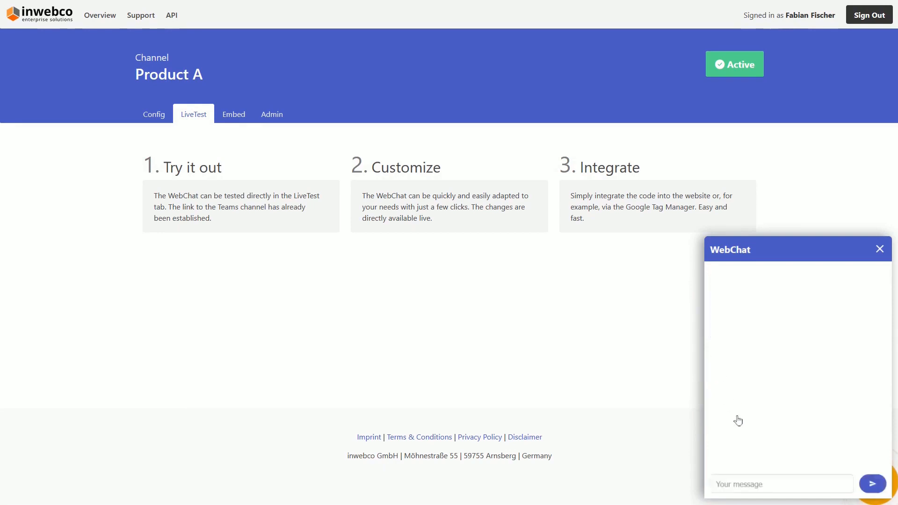
text(Hello)
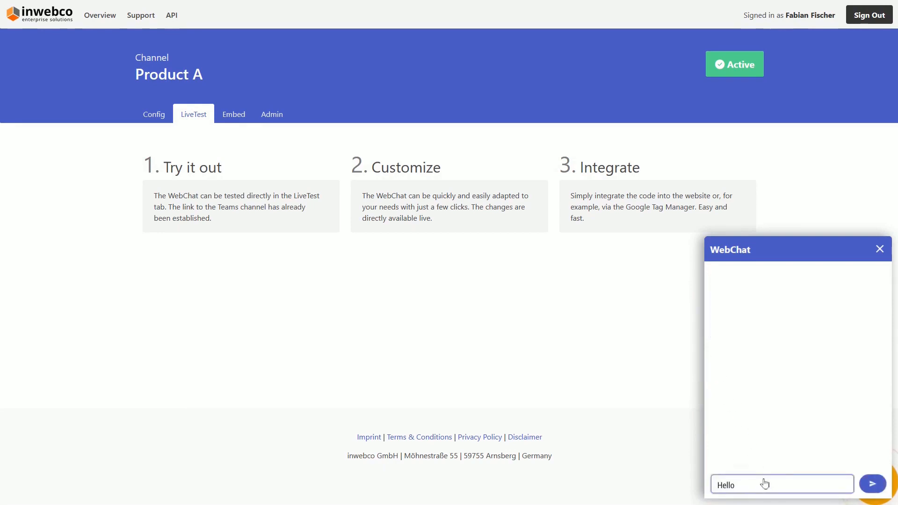
click(873, 483)
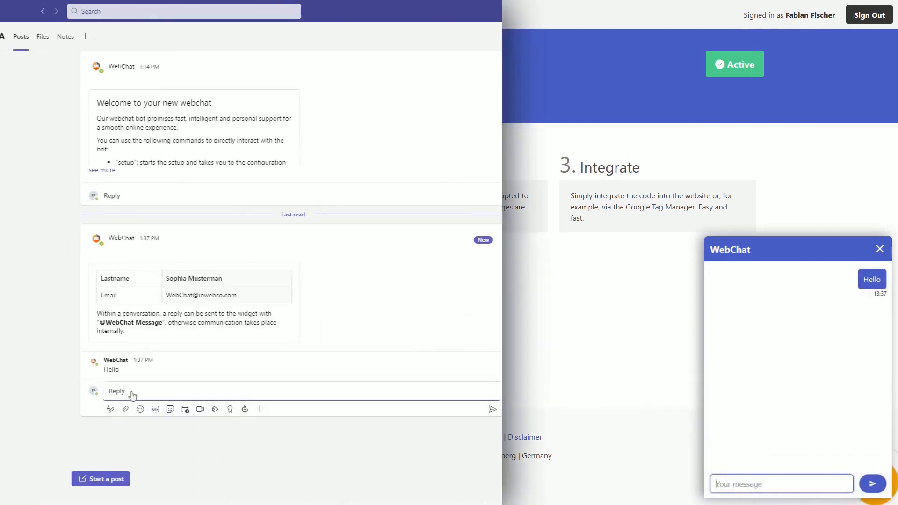
text(WebChat He)
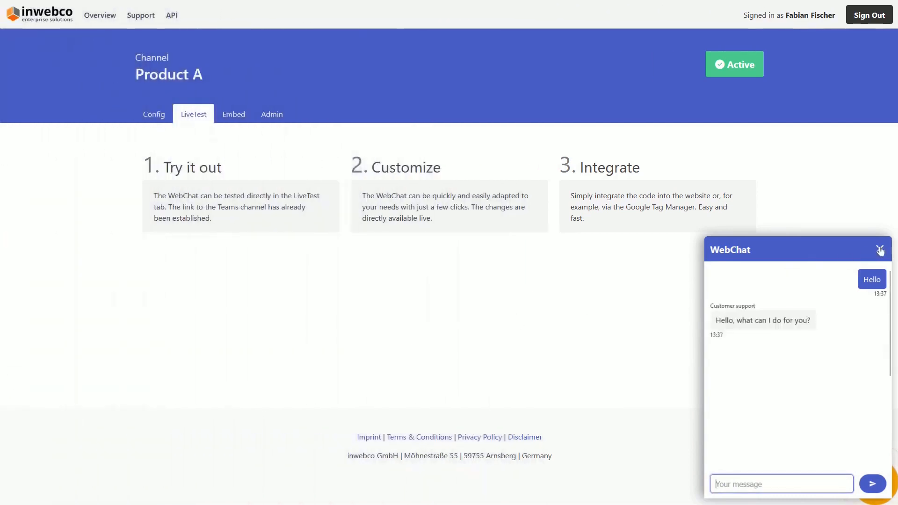
Close the test chat and keep English for widget and Team channel notifications.
click(153, 114)
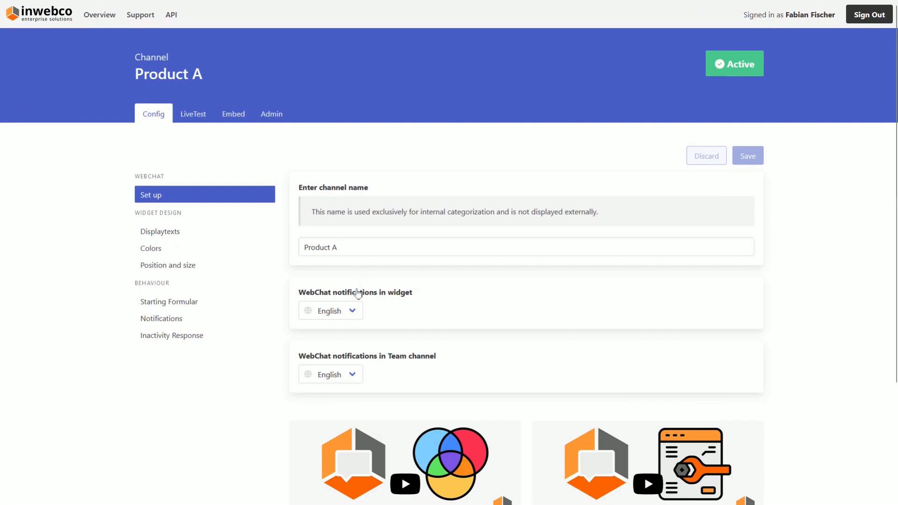
mouse_move(354, 312)
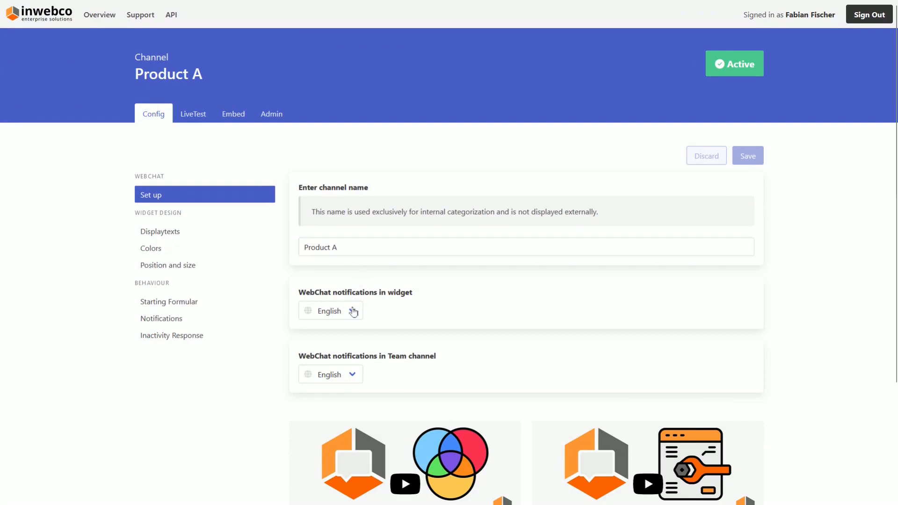
click(330, 311)
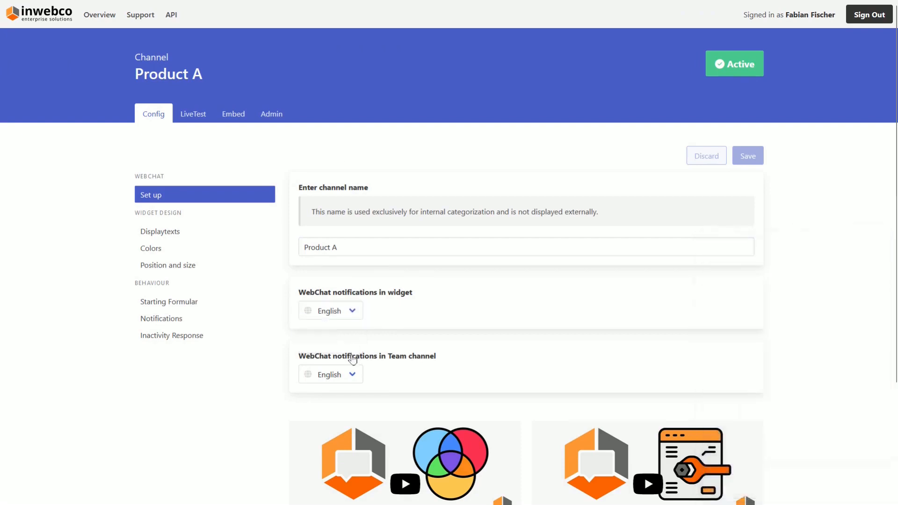
click(331, 374)
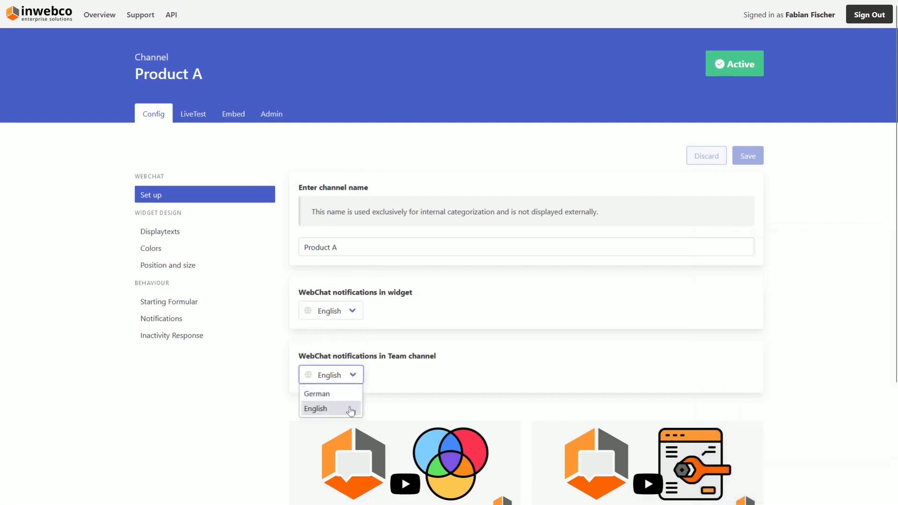
click(315, 409)
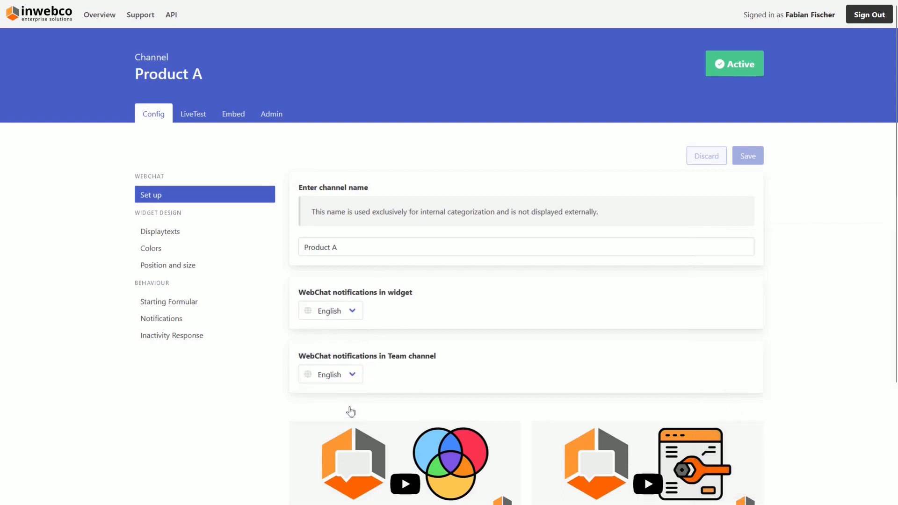
Review the welcome text, then the widget colours with accent background #485fc7 and white font.
click(160, 231)
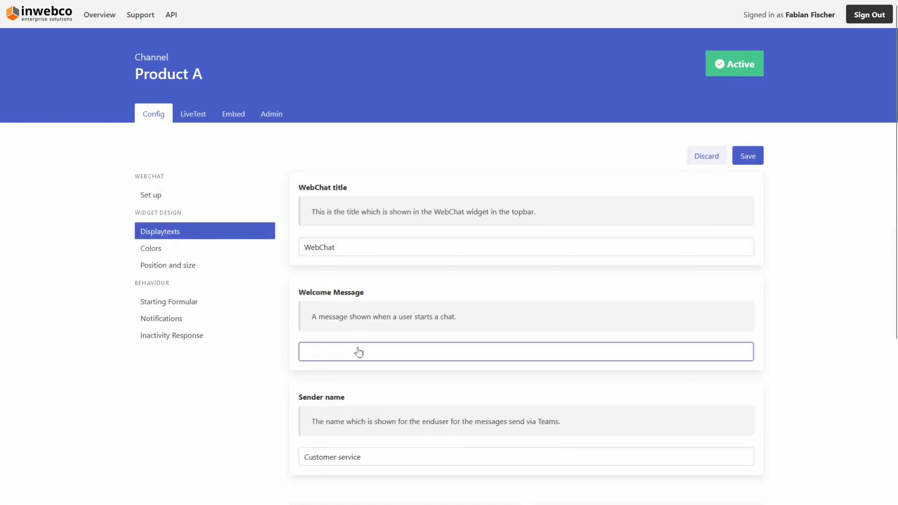
click(525, 457)
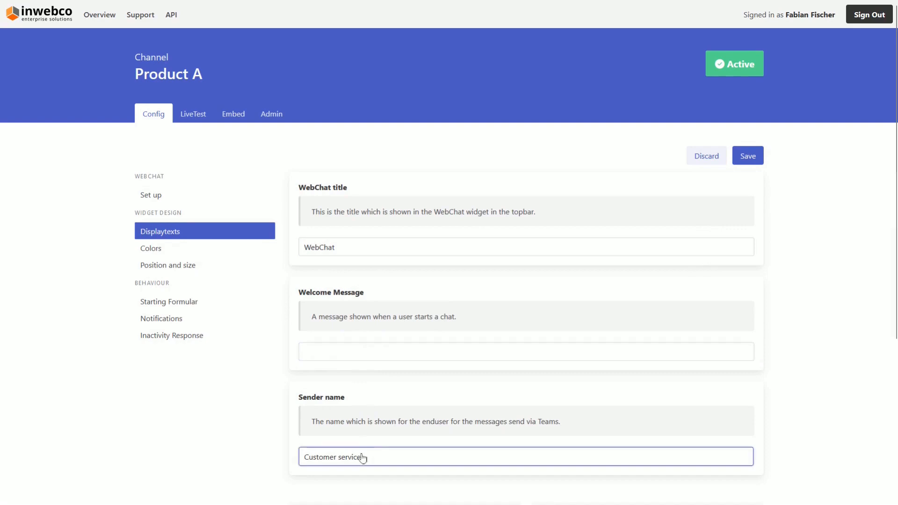
click(150, 248)
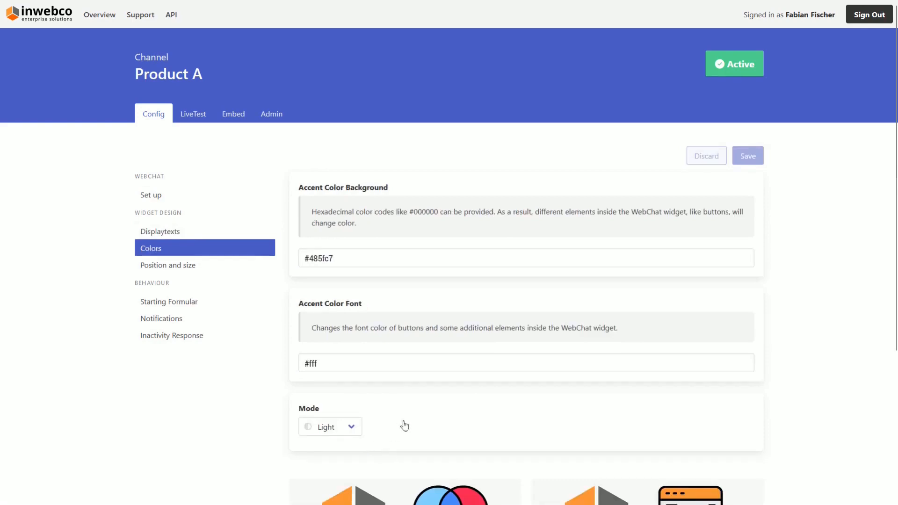
text(whi)
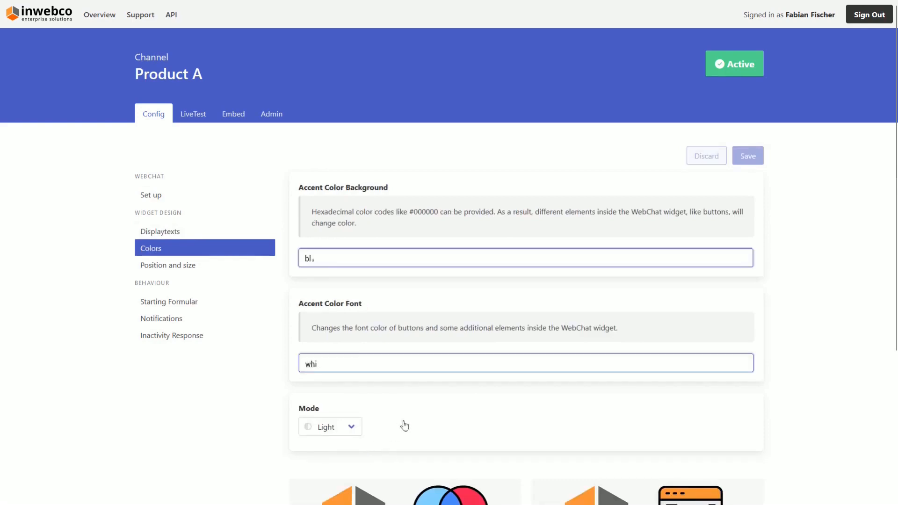
click(329, 427)
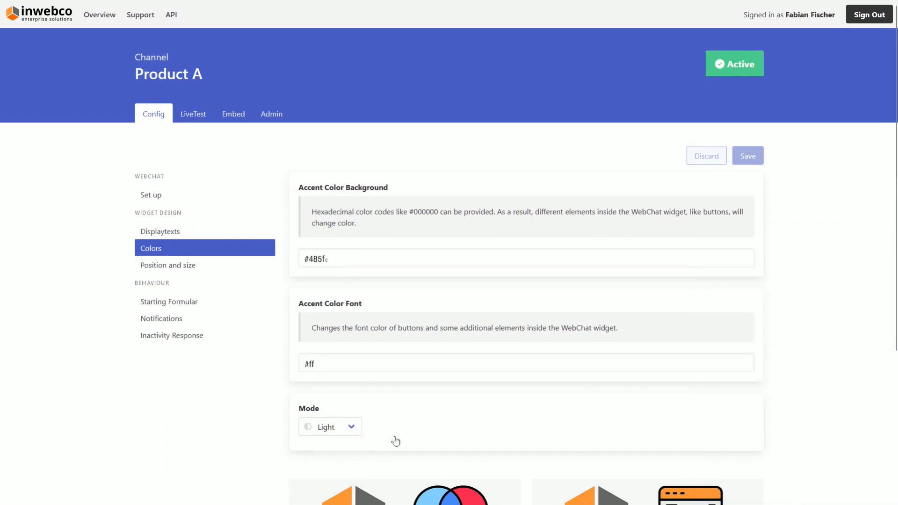
Review position and size, then the start form with Name, e-mail and Customer number fields.
click(167, 265)
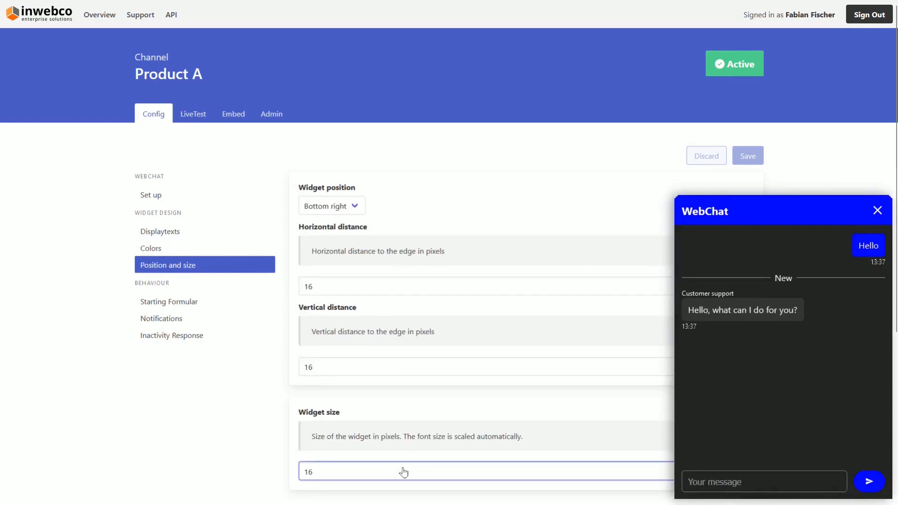
mouse_move(405, 416)
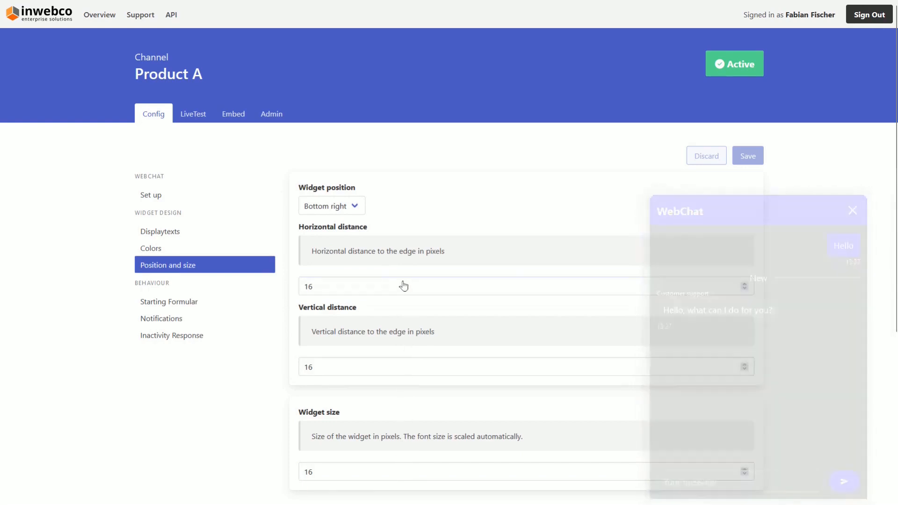
click(169, 303)
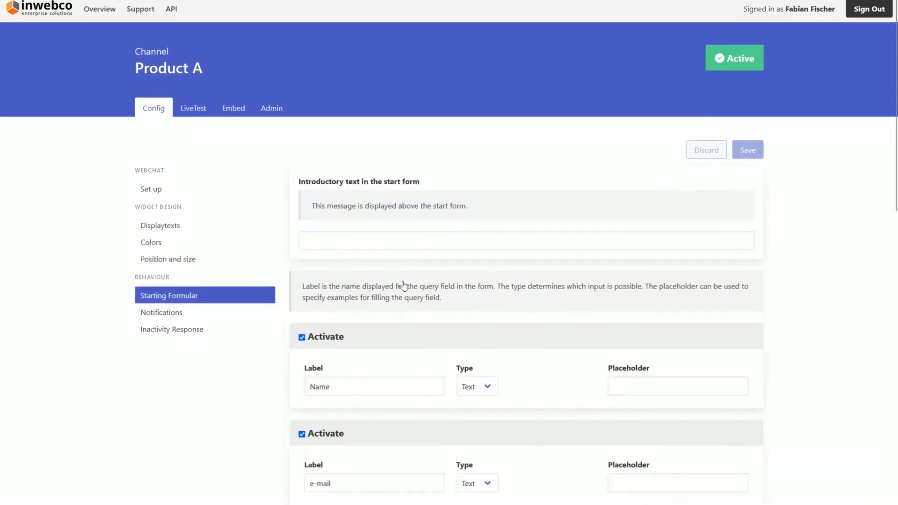
scroll(down, 3)
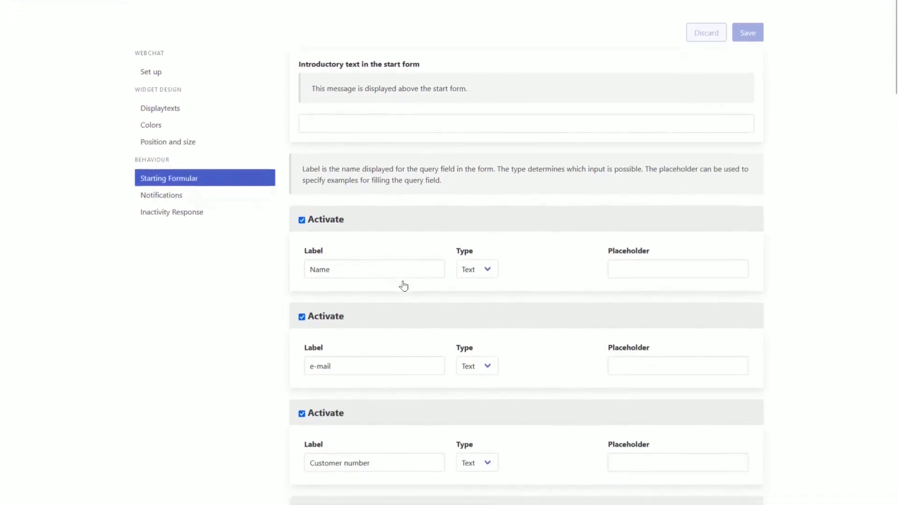
scroll(down, 3)
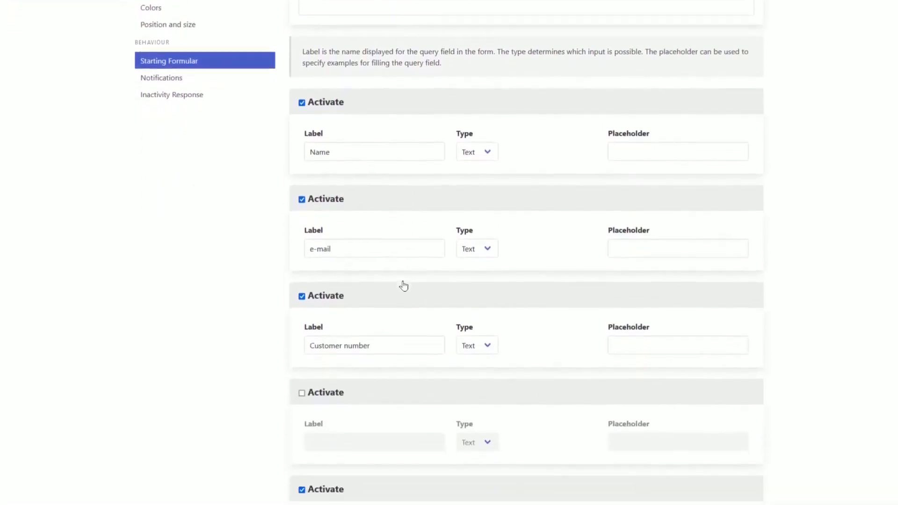
scroll(down, 3)
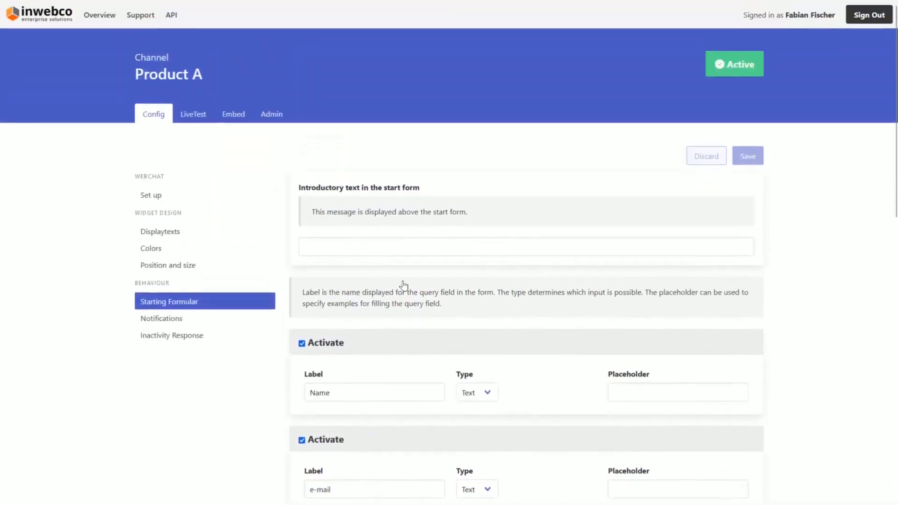
Enter 'Instructions, rules of conduct, li…' as request expansion text and view disconnection display choices.
click(161, 319)
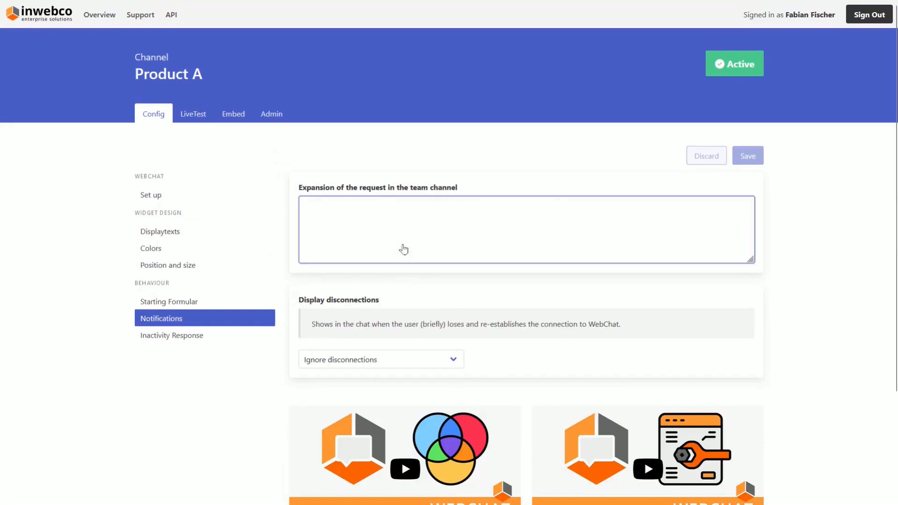
text(Instruction)
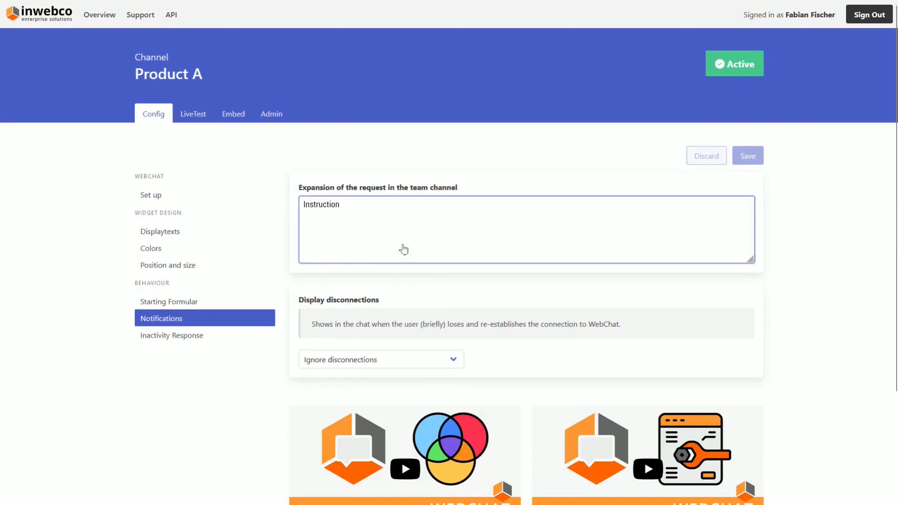
text(Instructions, rules of conduct, li)
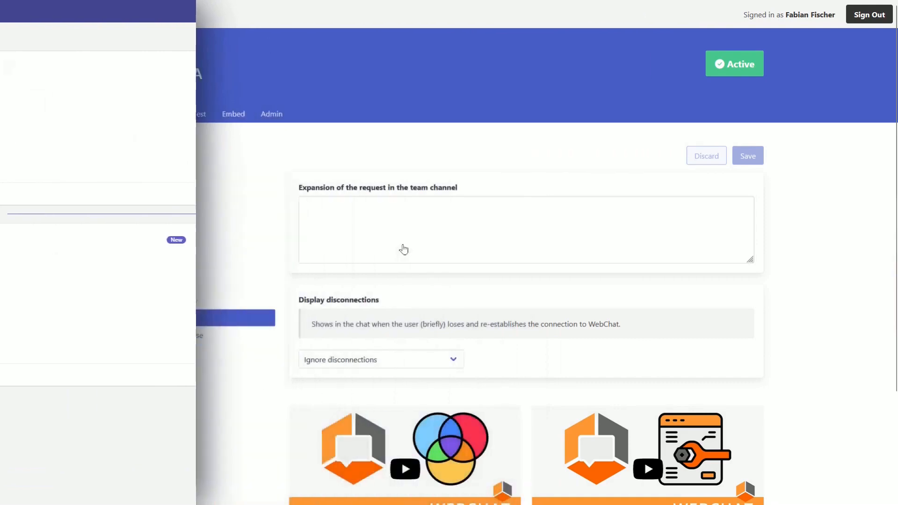
click(381, 360)
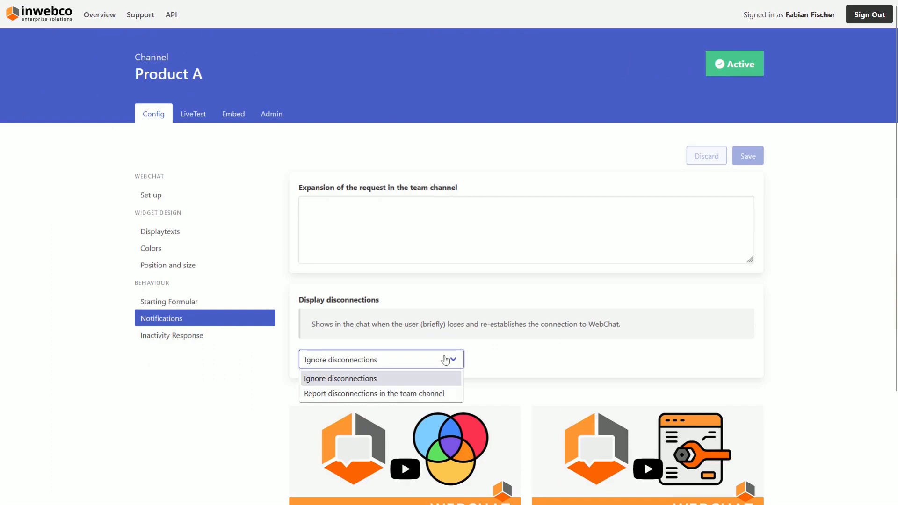
Activate the inactivity response with the 'Unfortunately, our response i…' message and 50-second delay, and save.
click(172, 335)
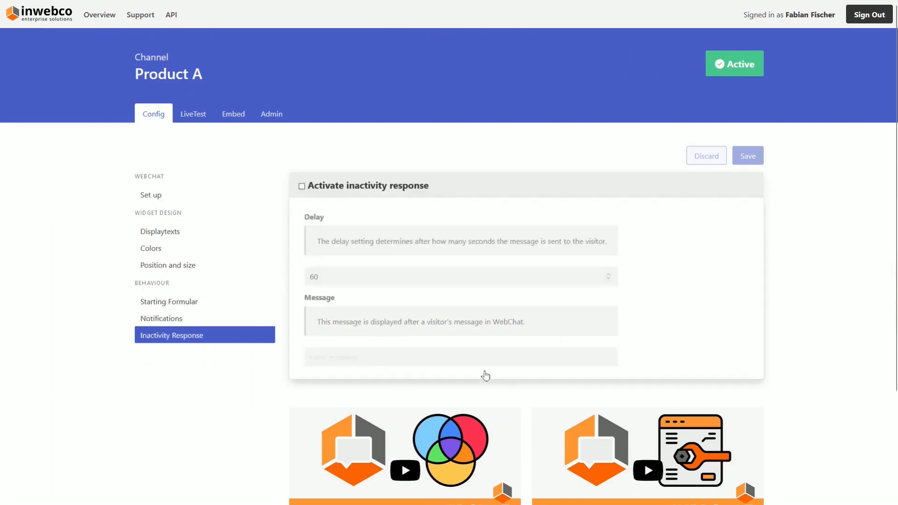
mouse_move(481, 371)
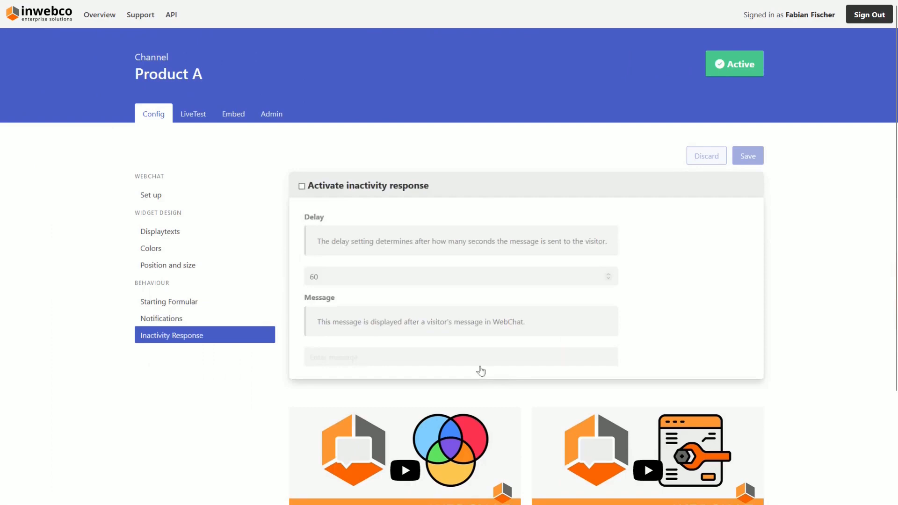
click(303, 186)
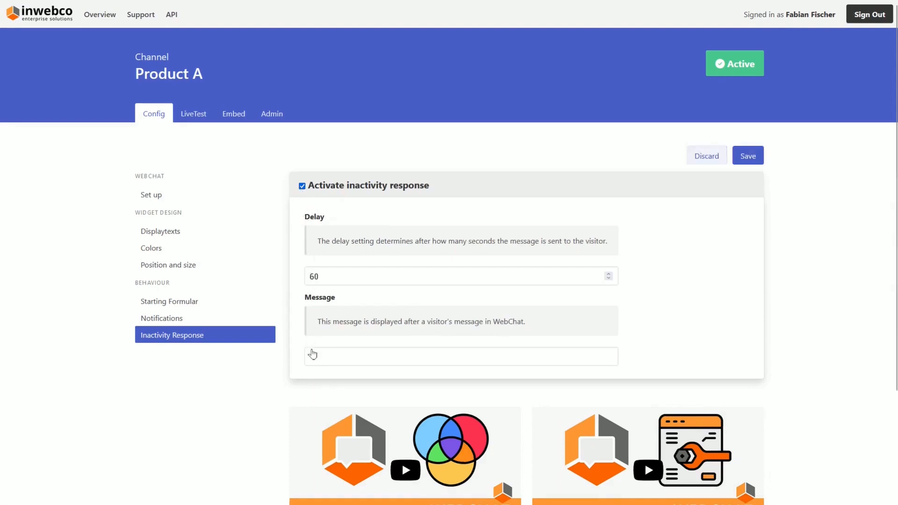
text(Unfortunately, our response i)
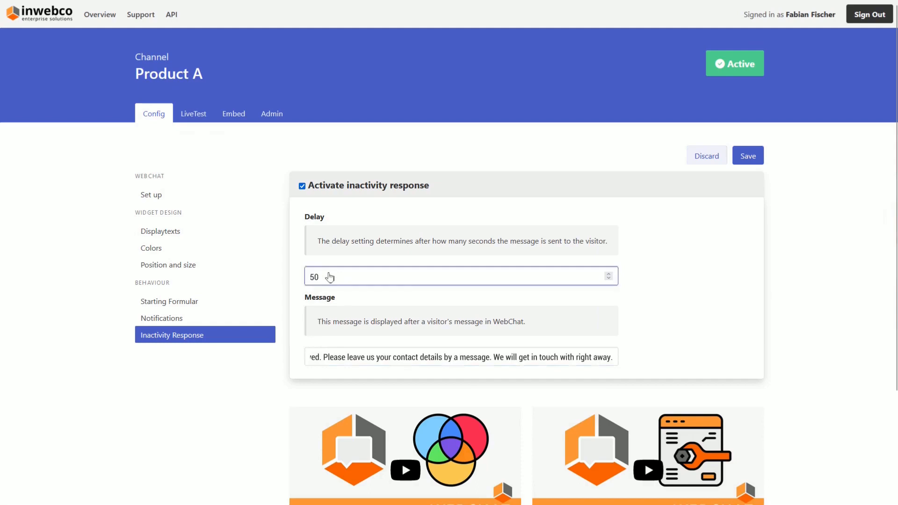
click(748, 155)
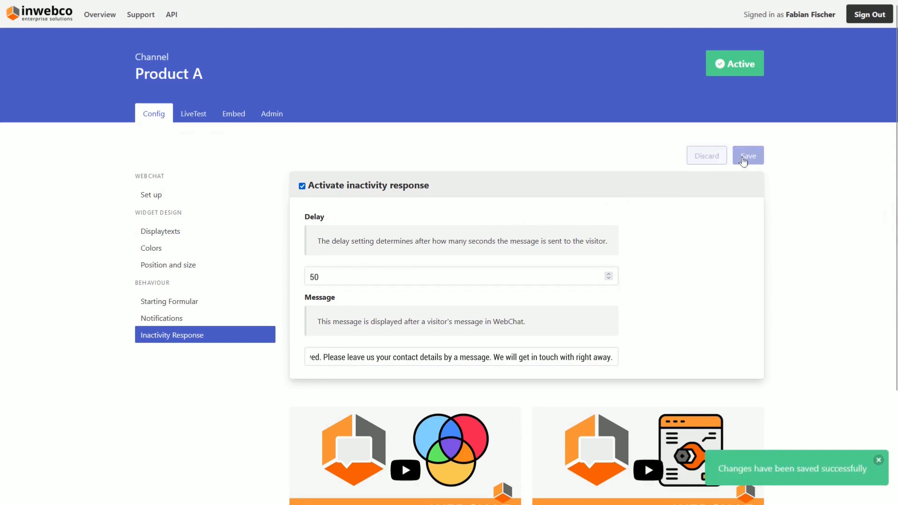
click(233, 113)
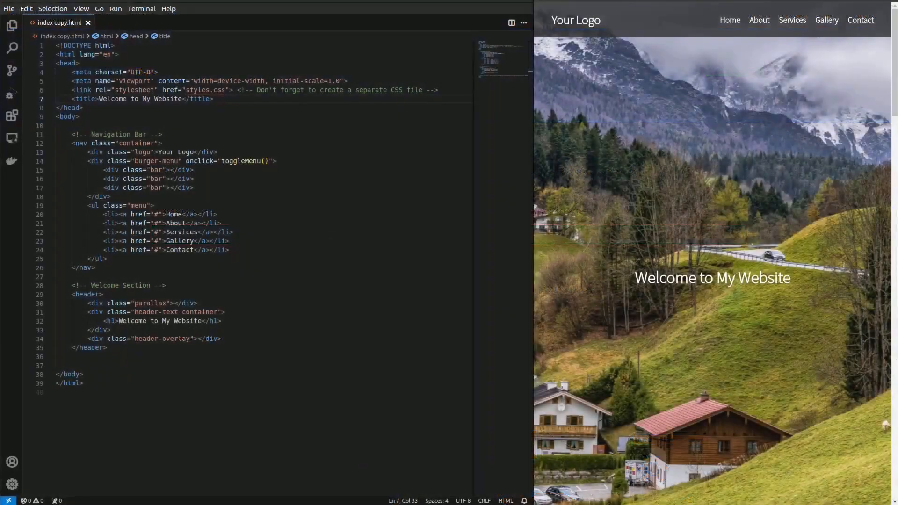
Embed the webchat.inwebco.com widget.js script tag with the channel id above </body>.
text(<script src="https://webchat.inwebco.com/widget.js?channel=abscdef1-1234-567a-8e46-abscdef12345" async)
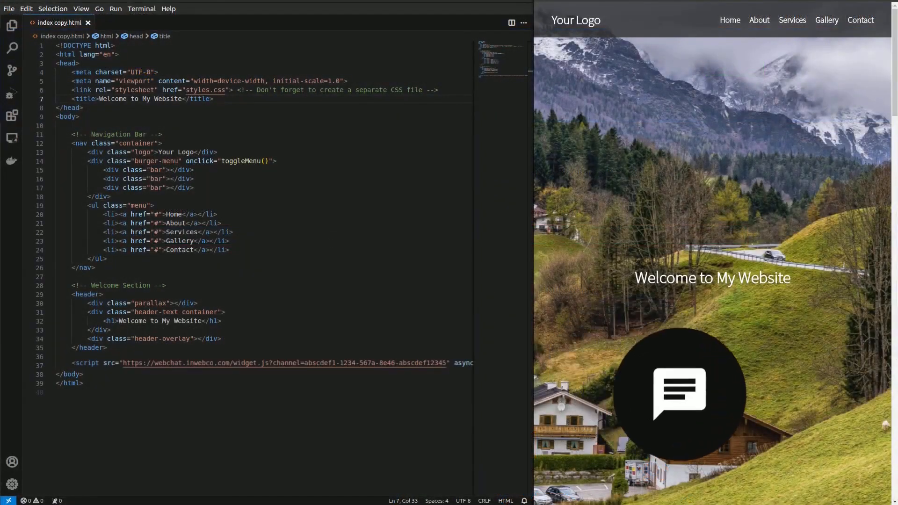